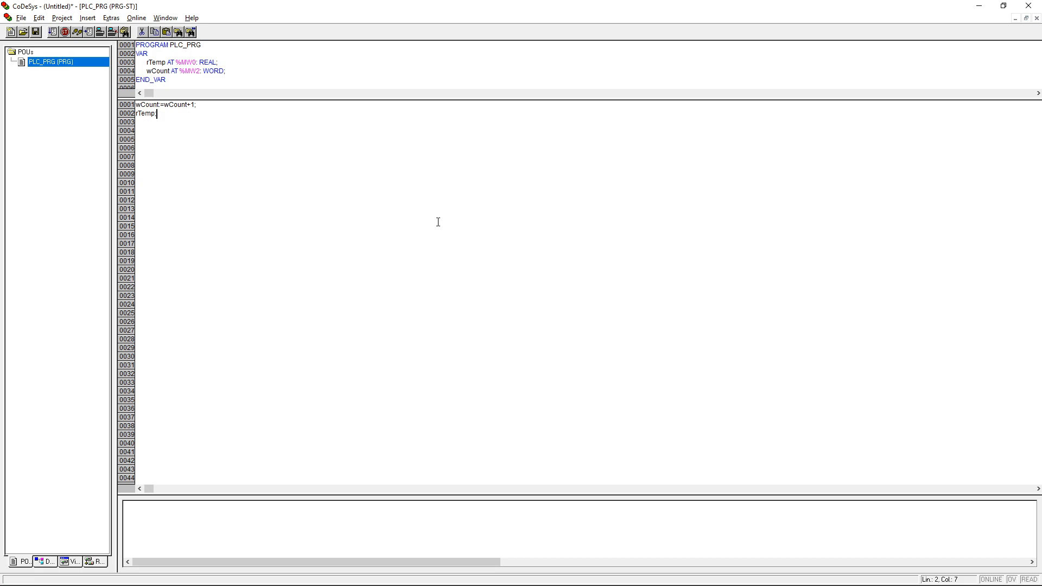
{"action": "mouse_move", "coordinate": [304, 207]}
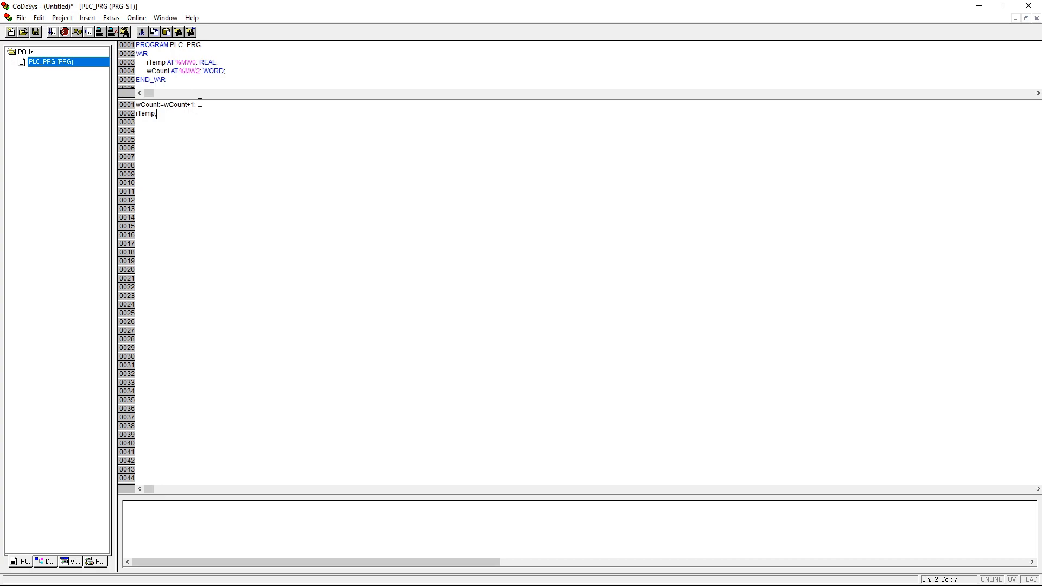
Place the 750-880 Controller ETHERNET G3 SD beside the PFC100 at IP 192.168.1.80.
{"action": "left_click", "coordinate": [199, 104]}
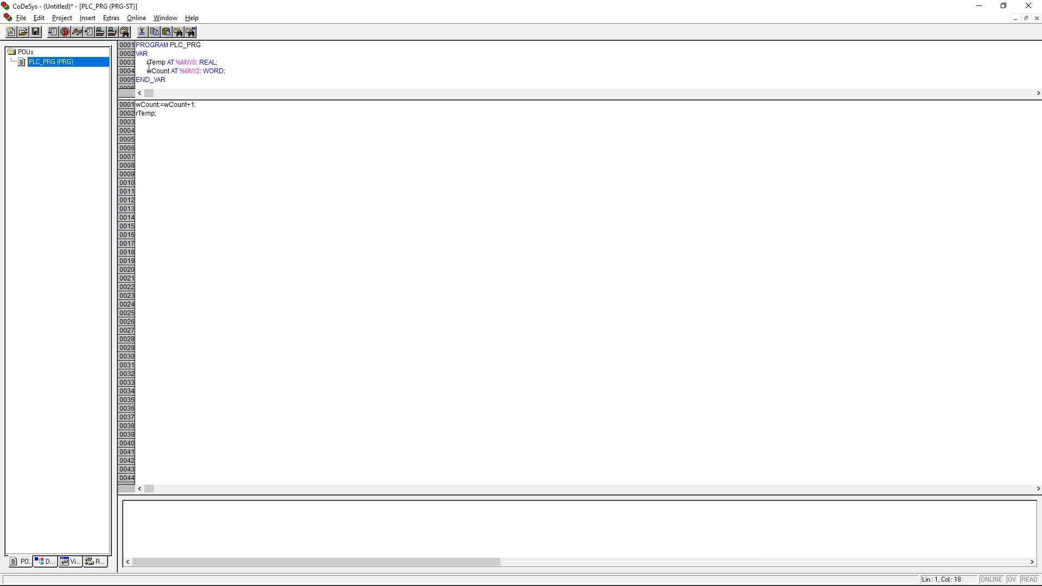
{"action": "left_click", "coordinate": [196, 104]}
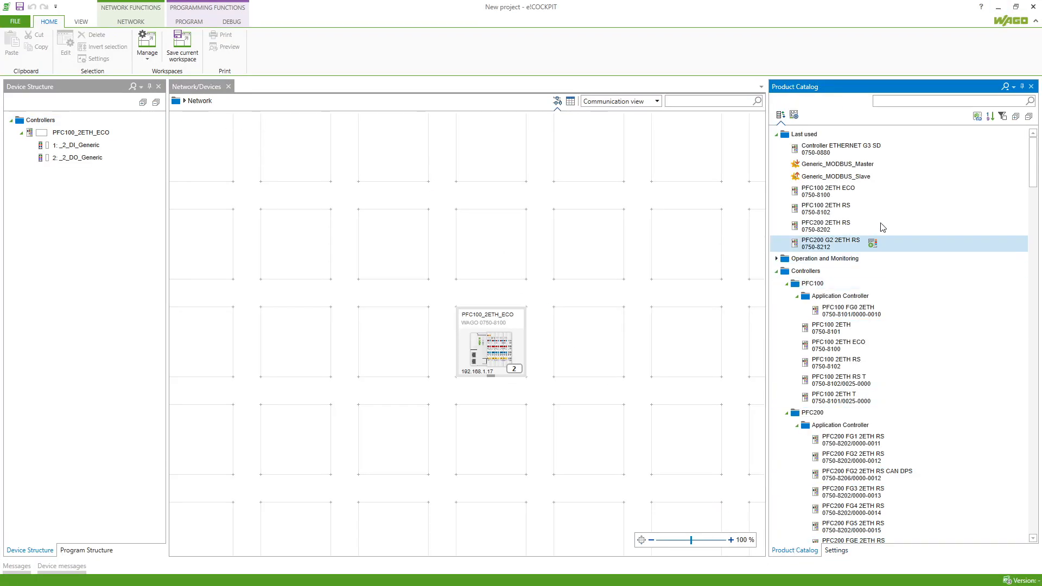
{"action": "type", "text": "750-0880"}
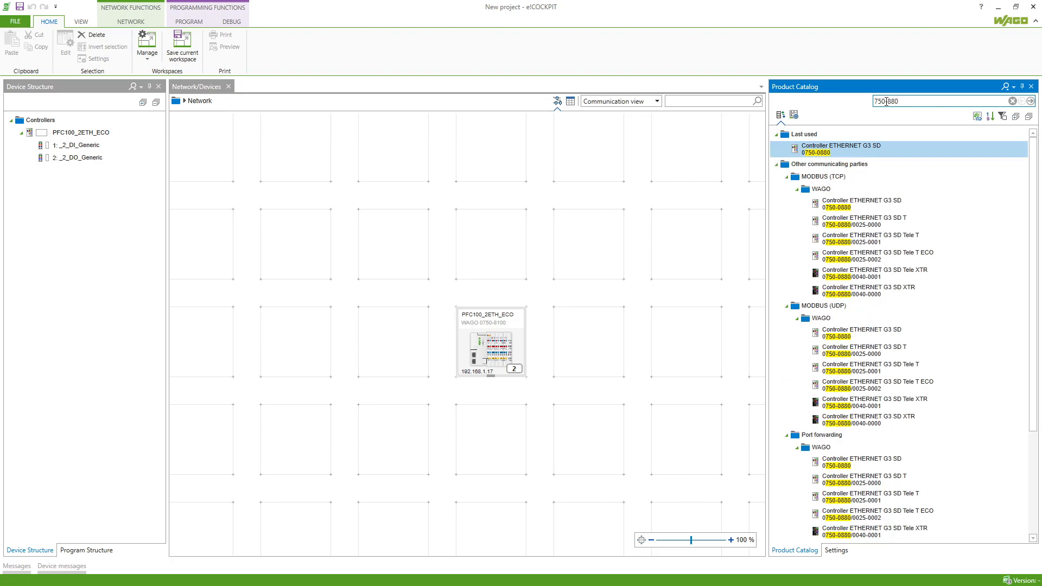
{"action": "left_click_drag", "start_coordinate": [844, 148], "coordinate": [587, 342]}
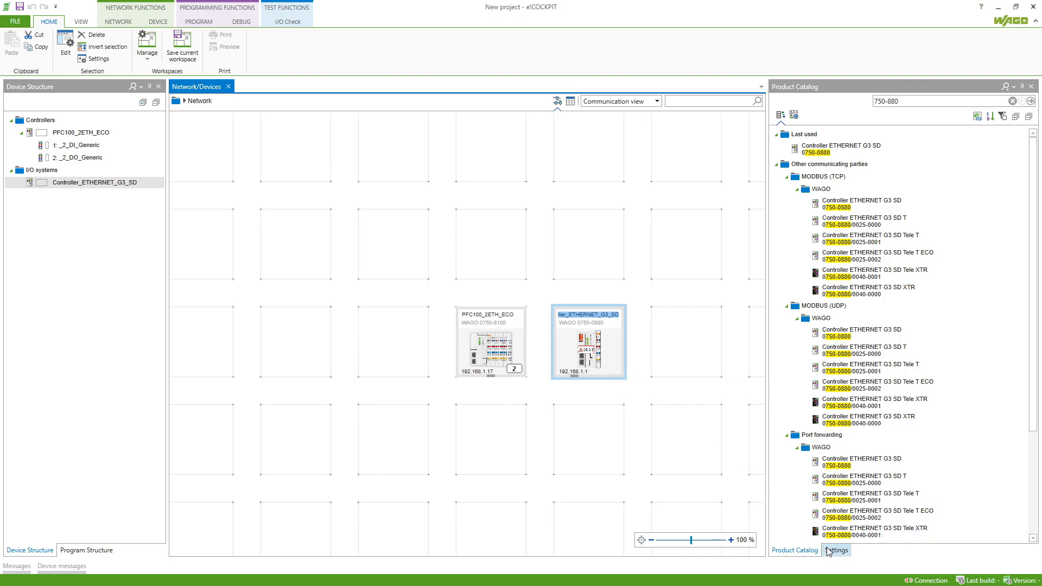
{"action": "left_click", "coordinate": [836, 550]}
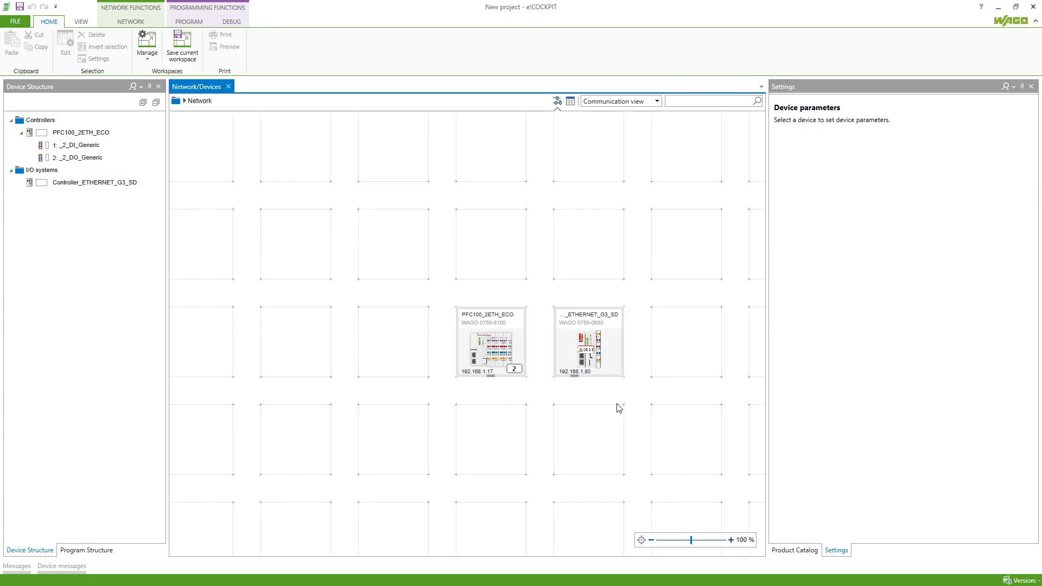
{"action": "mouse_move", "coordinate": [591, 346]}
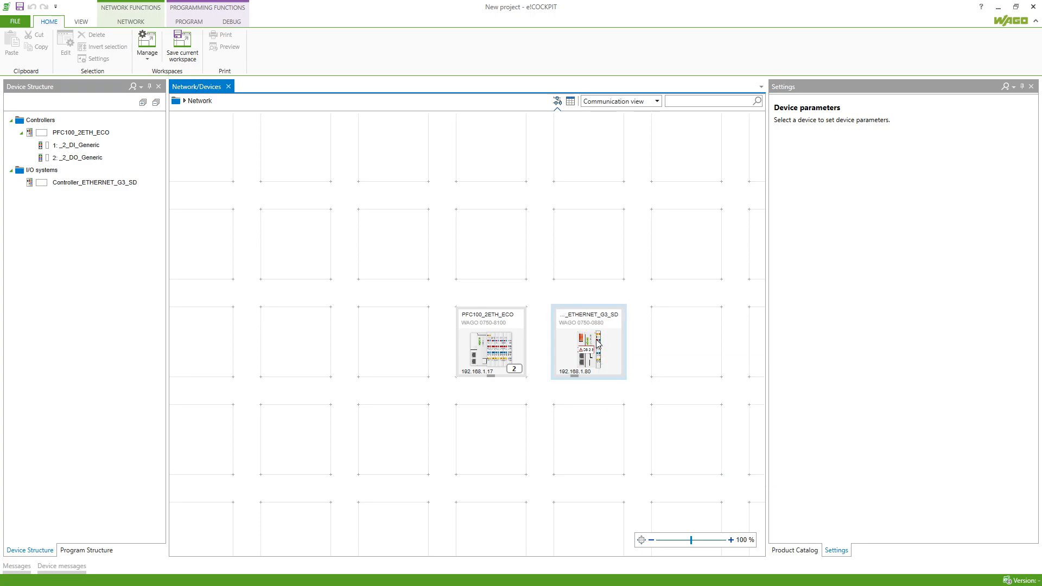
Add rTemp as a REAL PLC-variable data point at %MW0 on the 750-880 slave.
{"action": "double_click", "coordinate": [587, 340]}
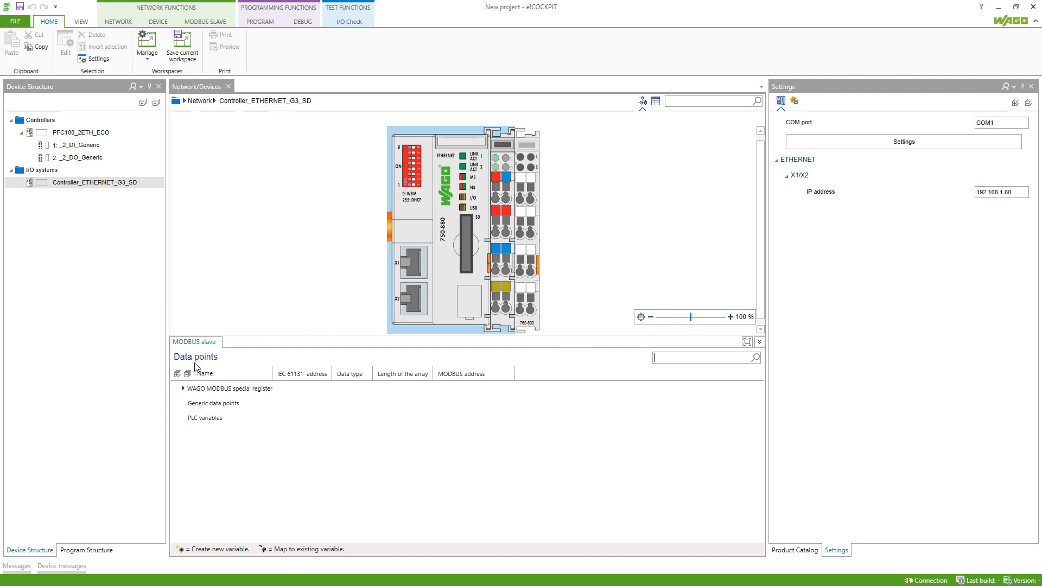
{"action": "left_click", "coordinate": [204, 418]}
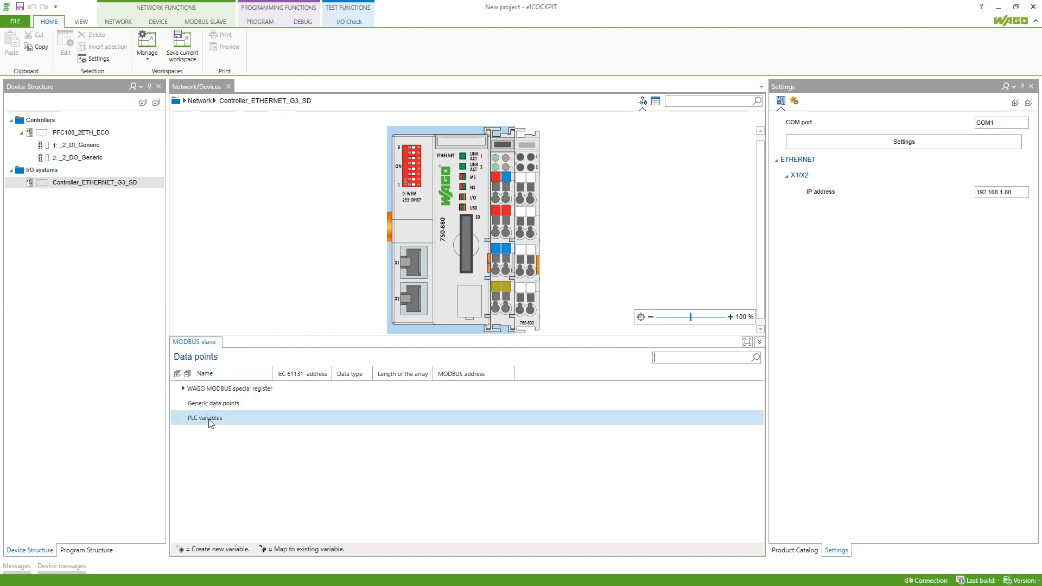
{"action": "right_click", "coordinate": [204, 417]}
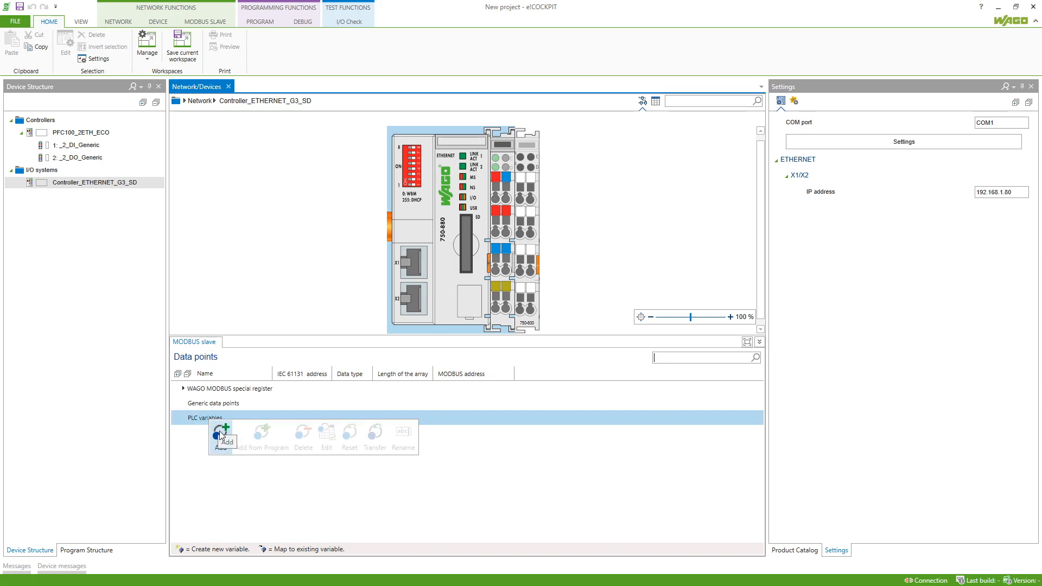
{"action": "left_click", "coordinate": [221, 435]}
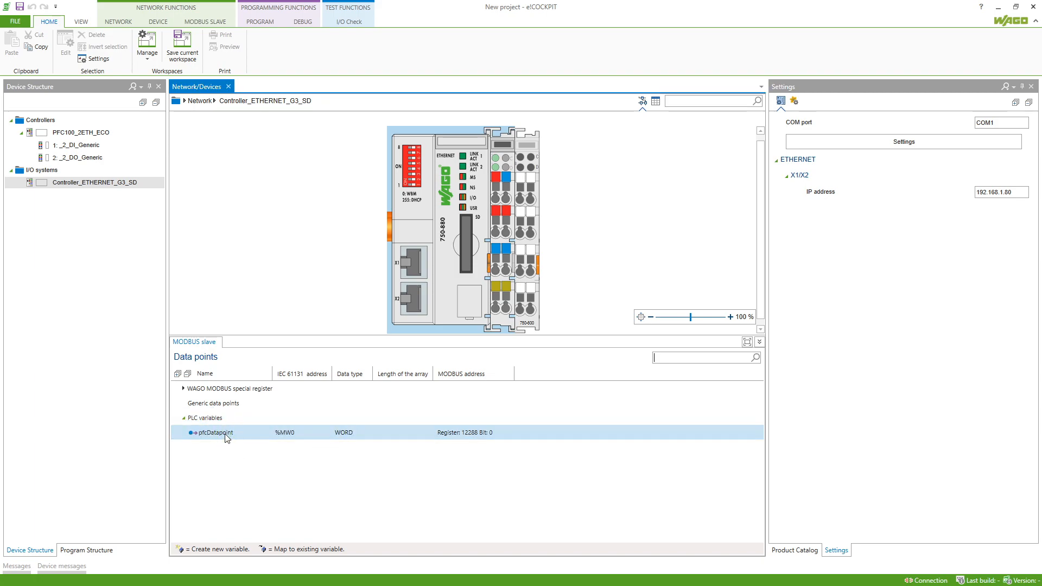
{"action": "double_click", "coordinate": [218, 432]}
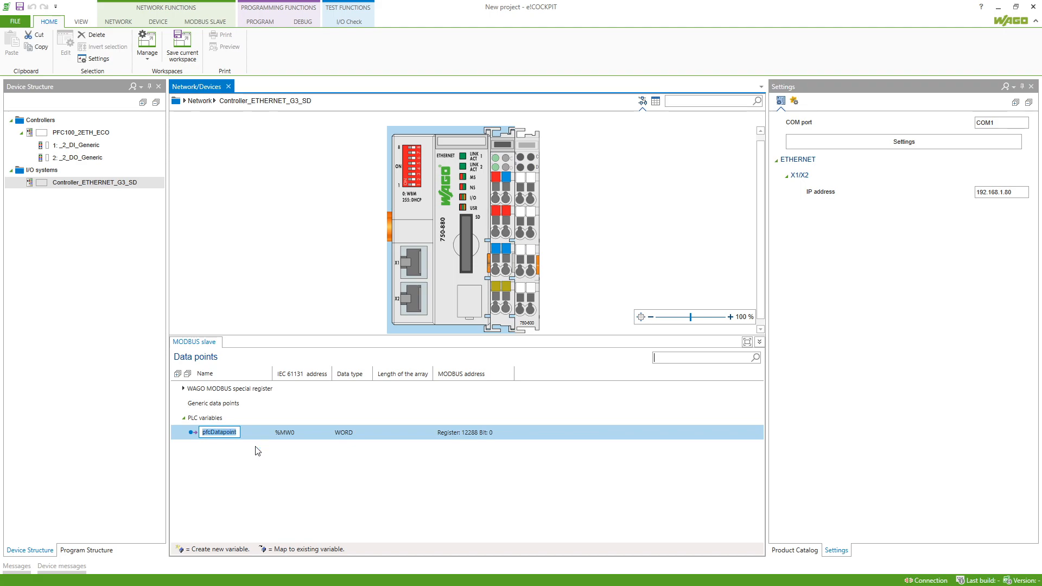
{"action": "type", "text": "rTemp"}
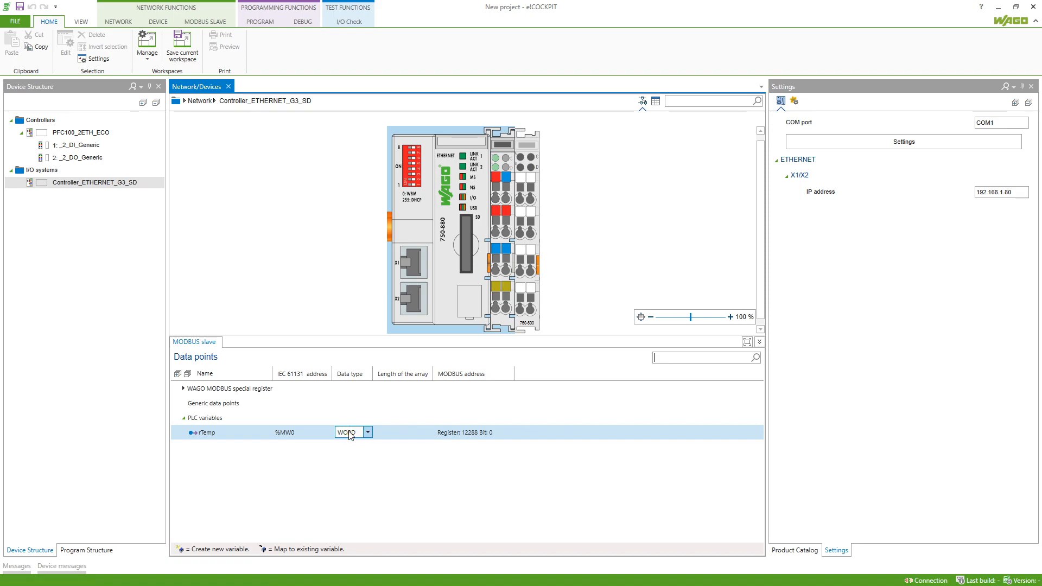
{"action": "left_click", "coordinate": [368, 433]}
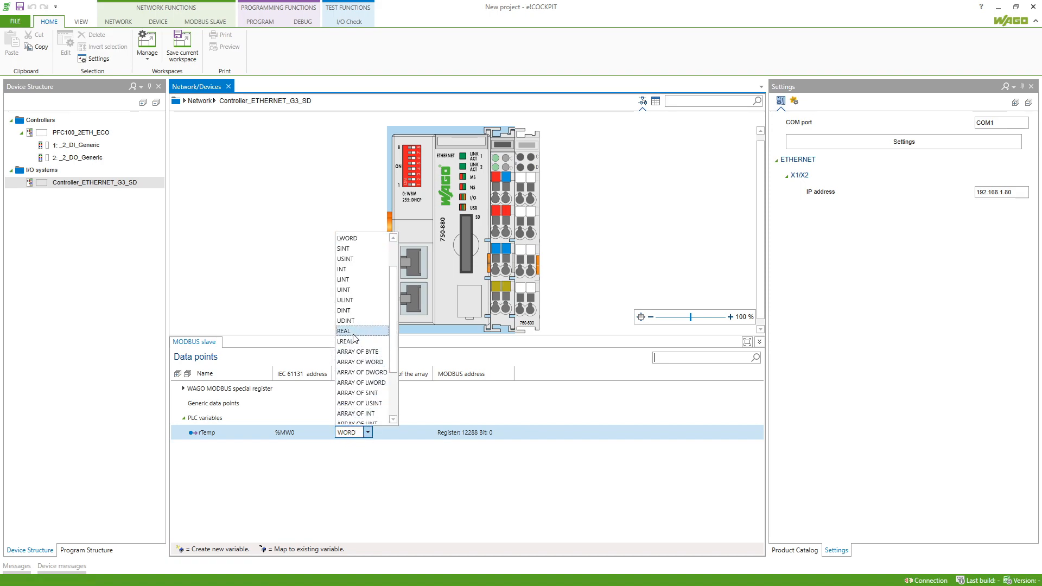
{"action": "left_click", "coordinate": [344, 331]}
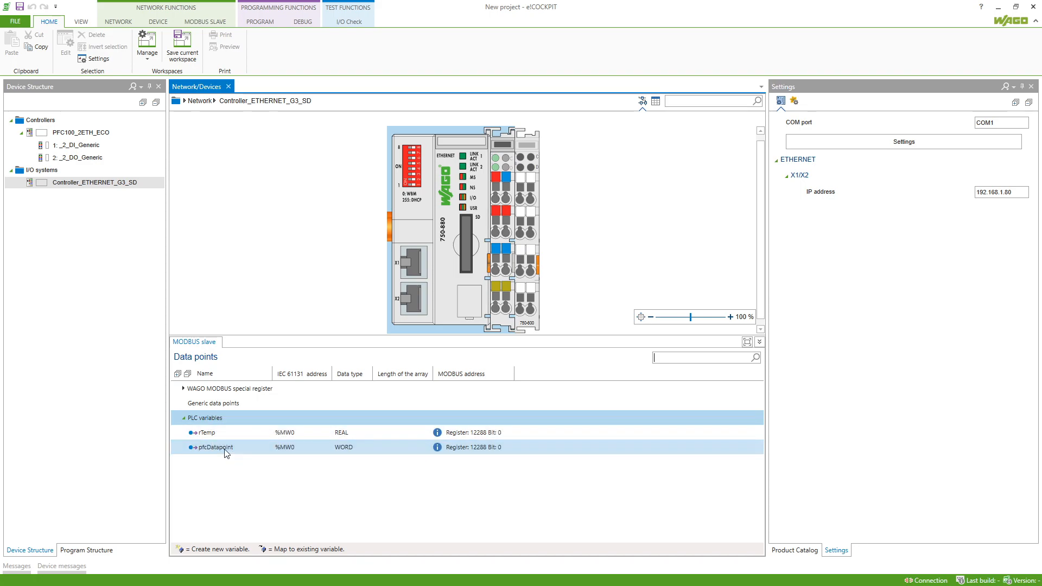
Add wCount as a WORD data point at address %MW2.
{"action": "double_click", "coordinate": [214, 447]}
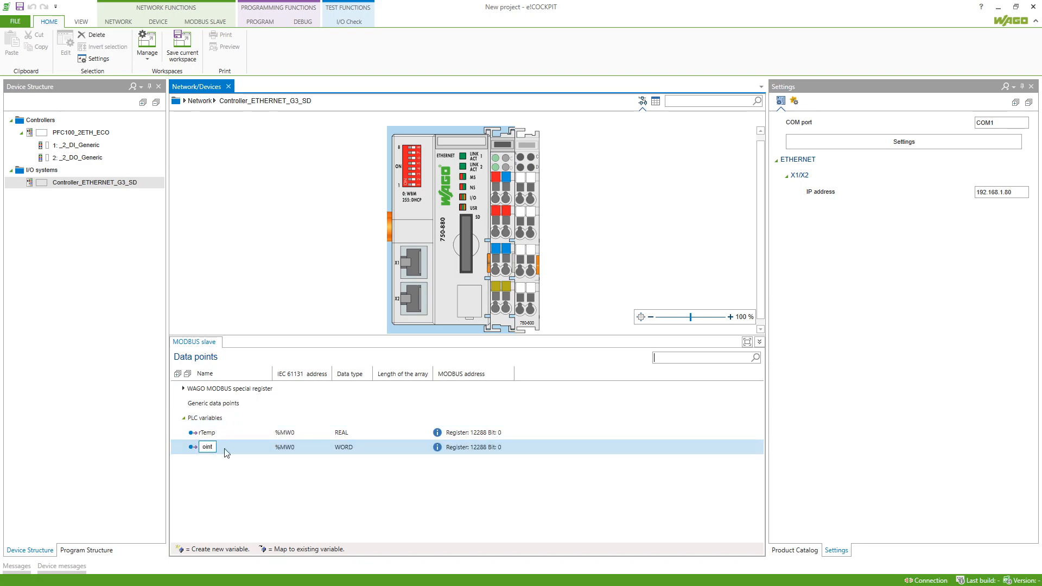
{"action": "type", "text": "wCount"}
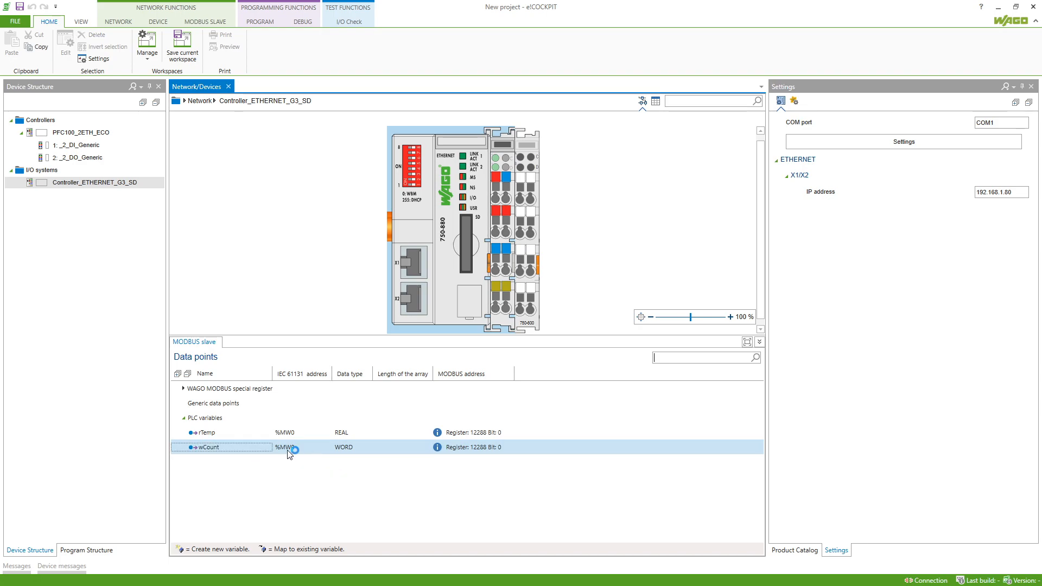
{"action": "double_click", "coordinate": [286, 447]}
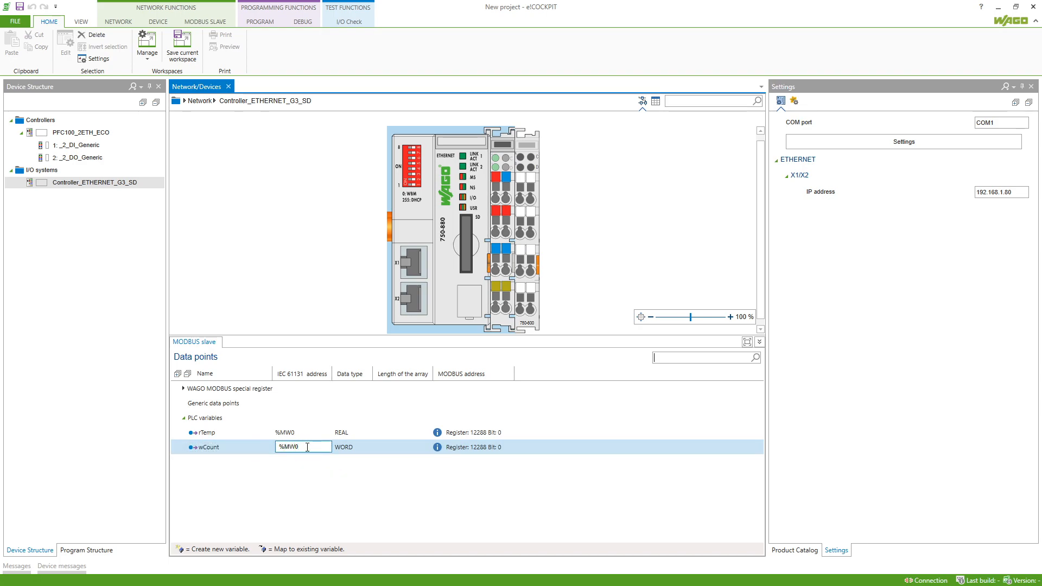
{"action": "type", "text": "%MW2"}
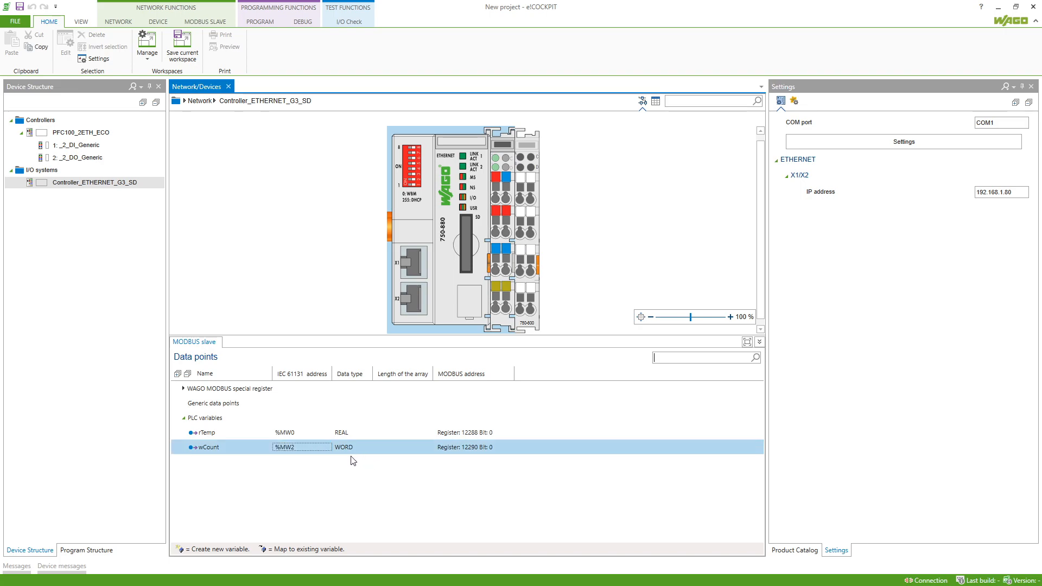
{"action": "mouse_move", "coordinate": [352, 459]}
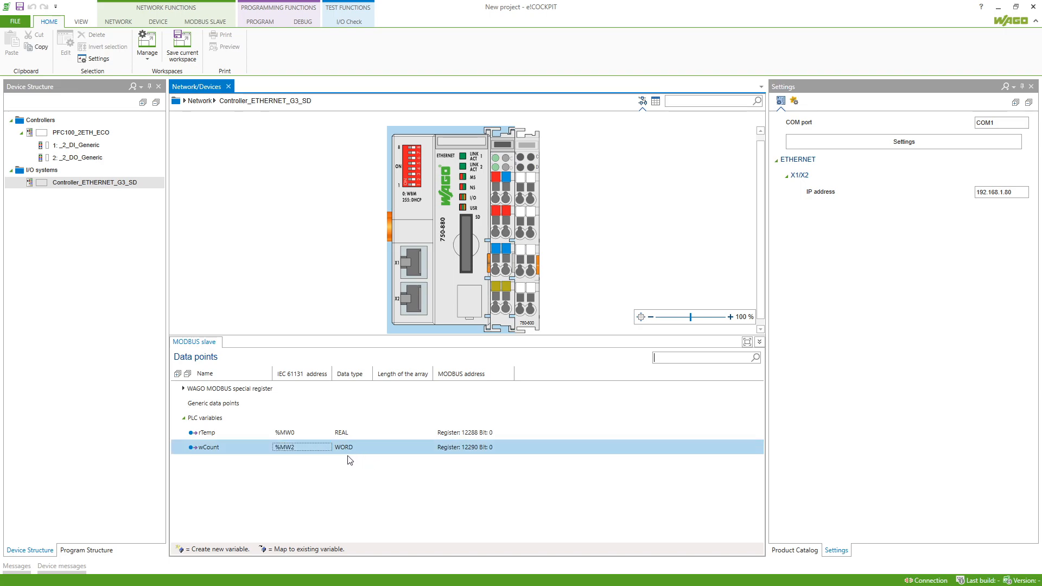
{"action": "mouse_move", "coordinate": [465, 464]}
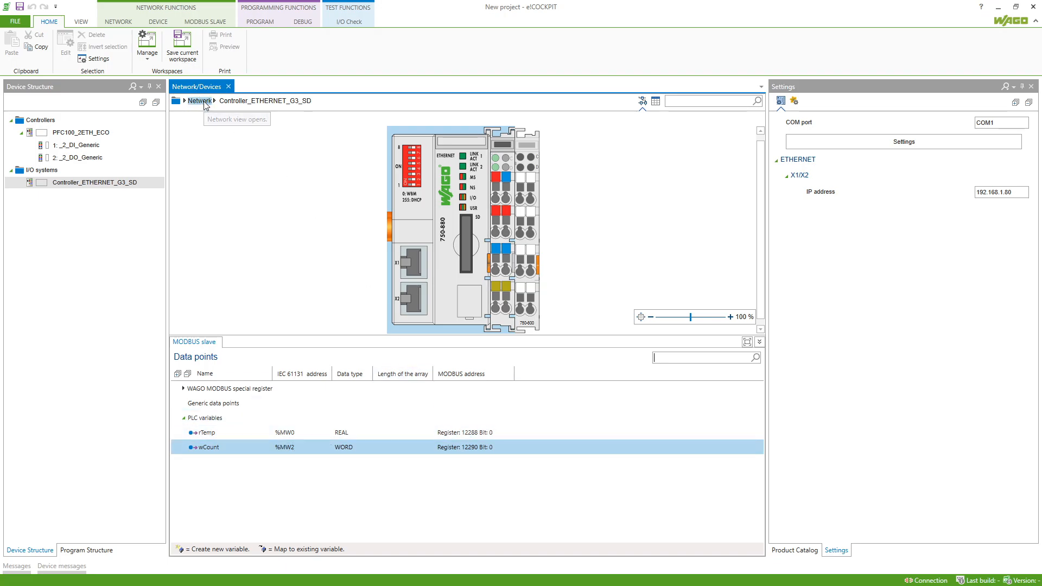
Map rTemp as WriteOnly and wCount as ReadOnly in the PFC100-to-750-880 Modbus TCP connection.
{"action": "left_click", "coordinate": [199, 100]}
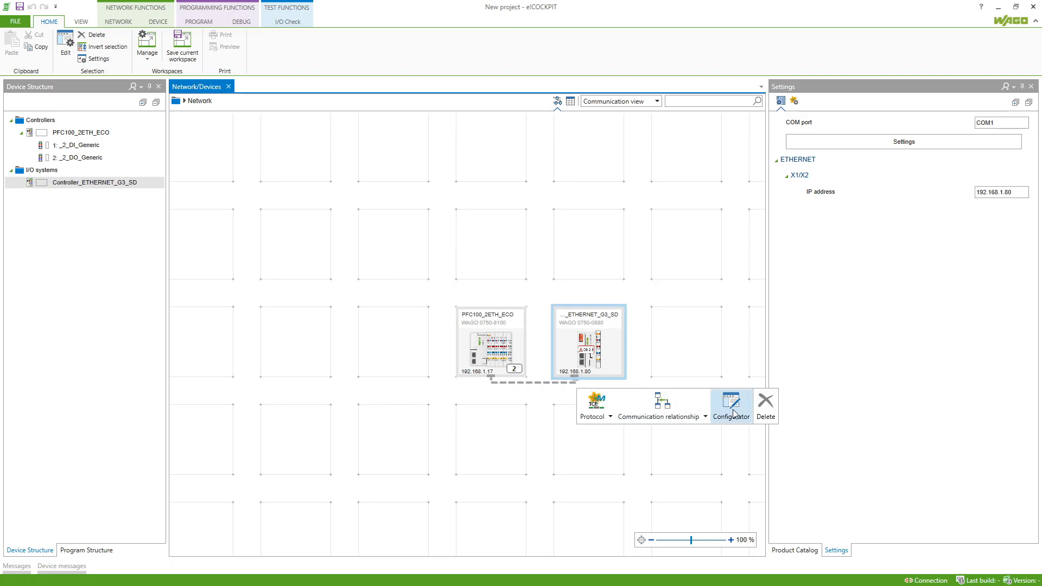
{"action": "left_click", "coordinate": [730, 405]}
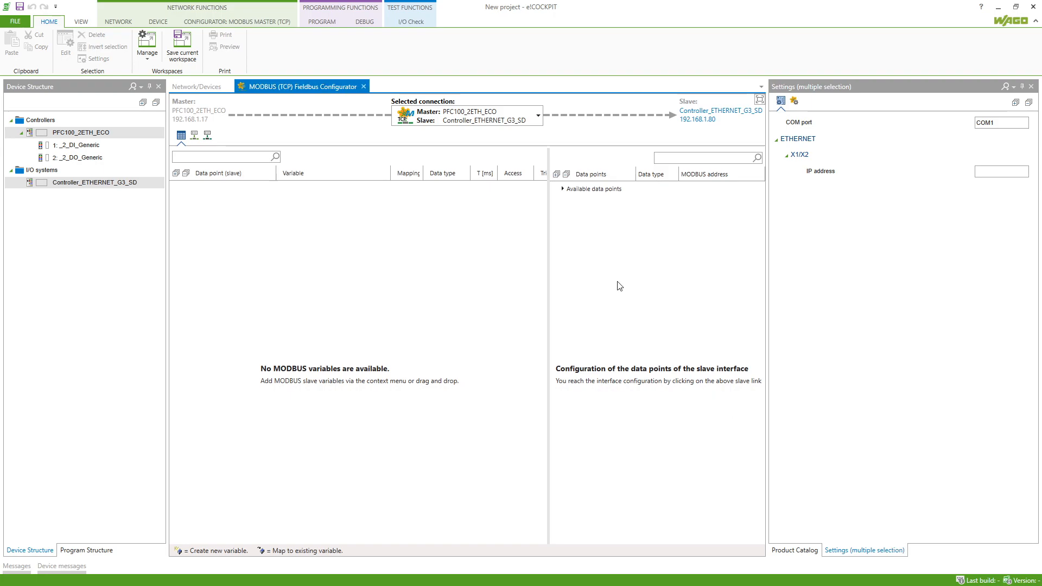
{"action": "left_click", "coordinate": [563, 189]}
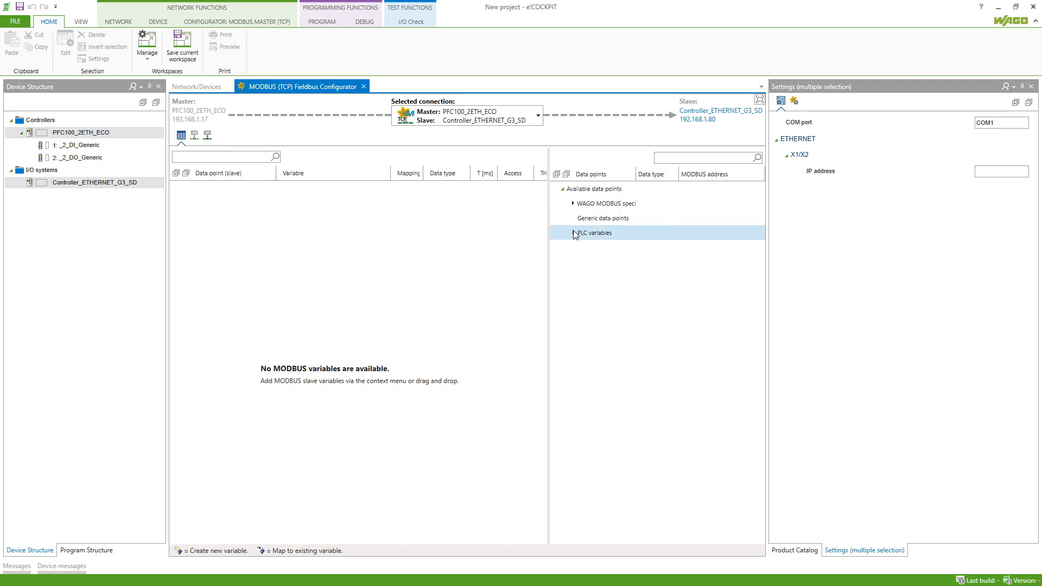
{"action": "left_click", "coordinate": [573, 233]}
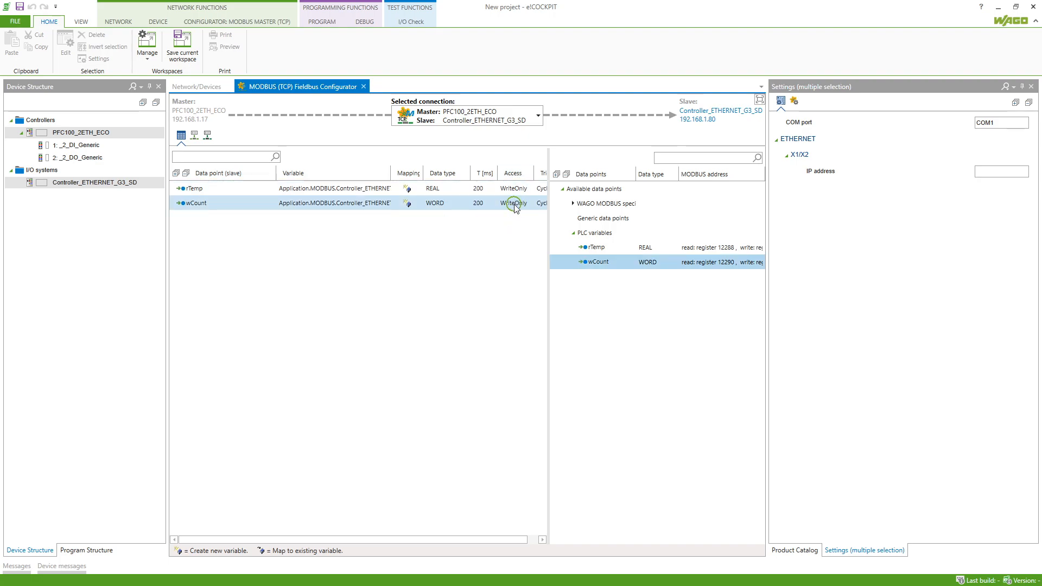
{"action": "left_click", "coordinate": [513, 202]}
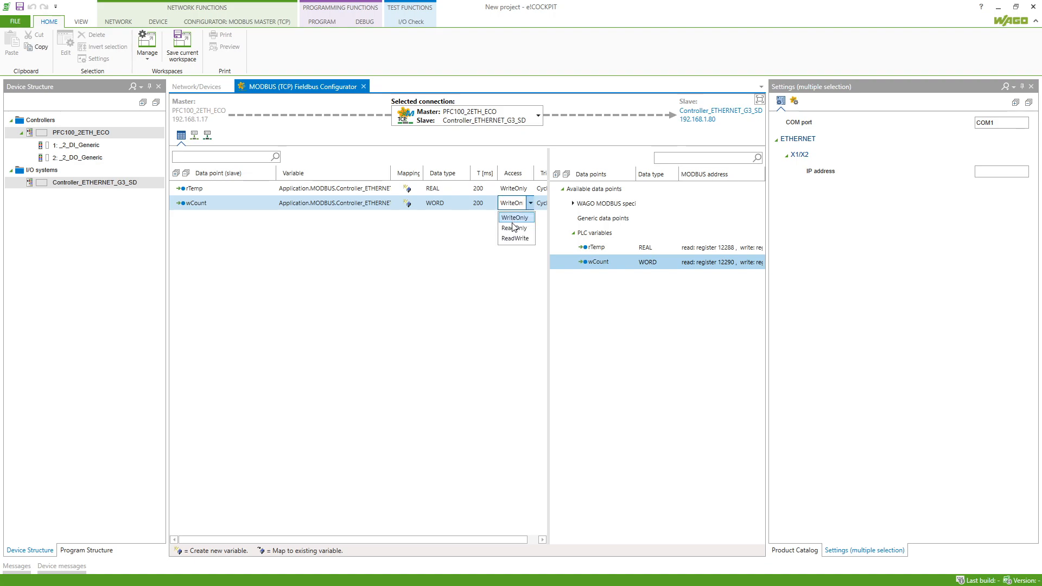
{"action": "left_click", "coordinate": [513, 228]}
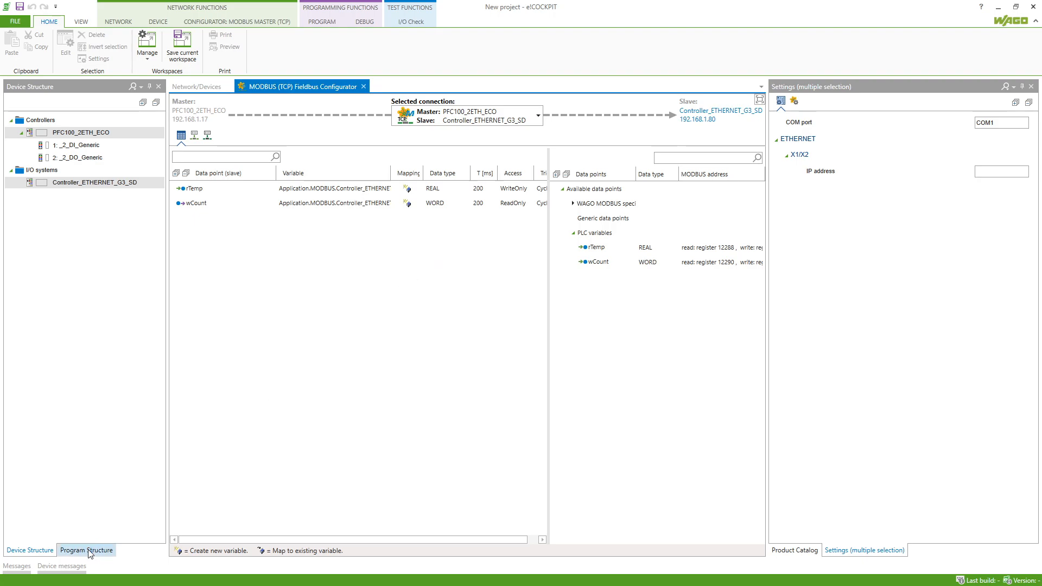
{"action": "left_click", "coordinate": [86, 550]}
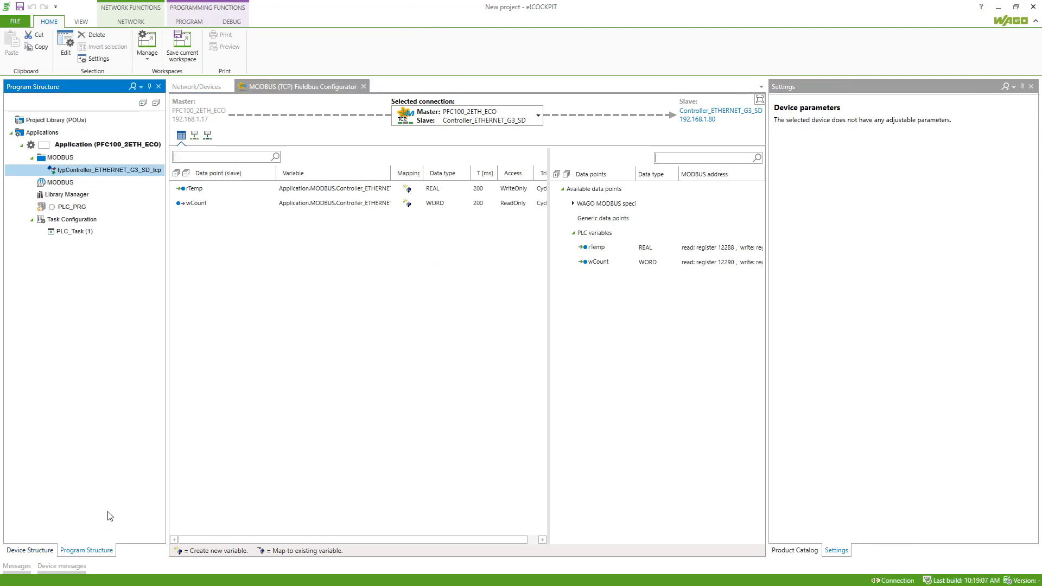
In PLC_PRG, write the slave's rTemp := 0.01 * TO_REAL(wCount) via Controller_ETHERNET_G3_SD_tcp.
{"action": "left_click", "coordinate": [59, 182]}
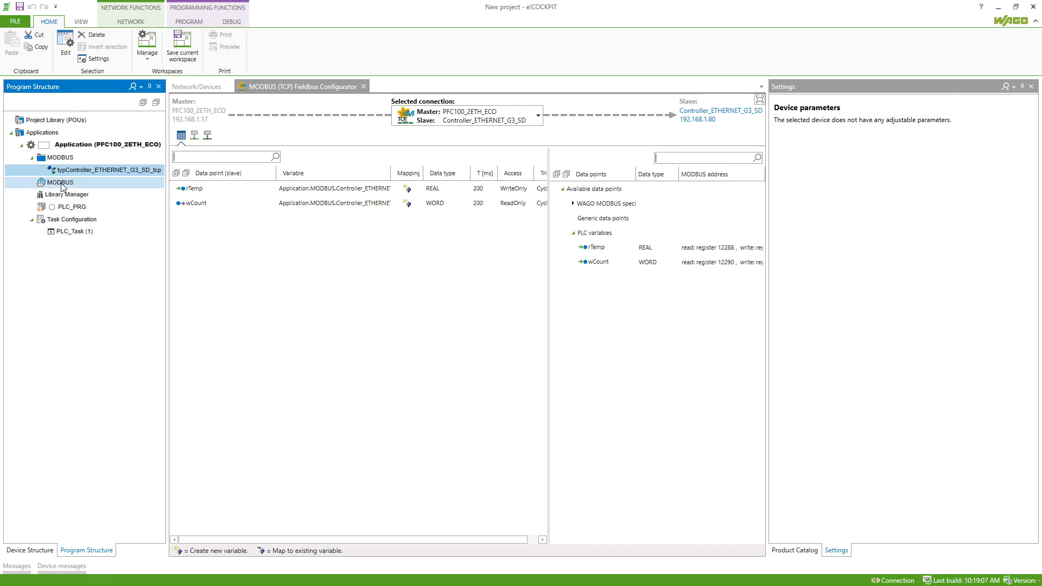
{"action": "double_click", "coordinate": [71, 207]}
{"action": "type", "text": "m"}
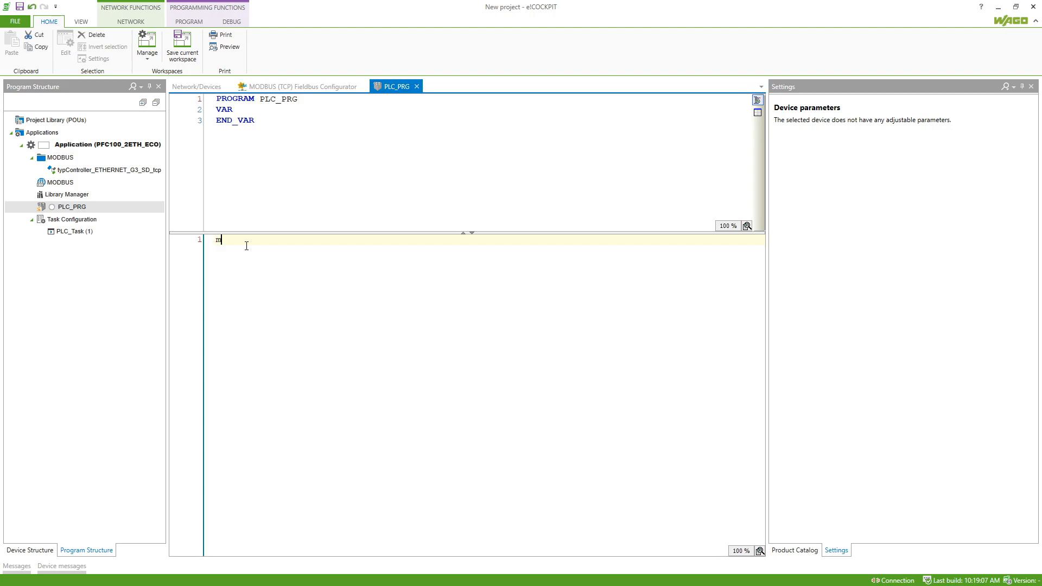
{"action": "type", "text": "odbus.Controller_ETHERNET_G3_SD_tcp"}
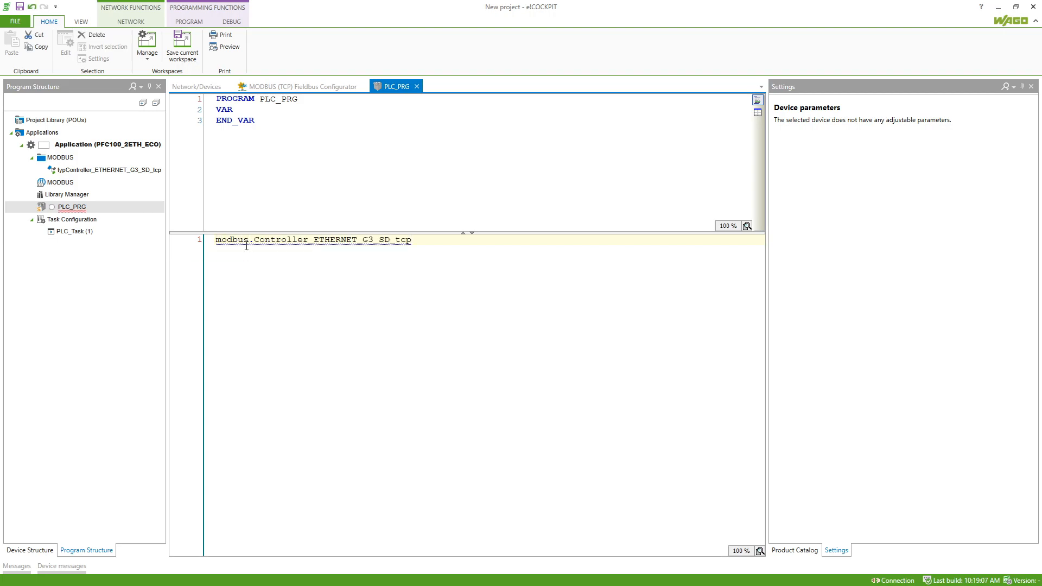
{"action": "type", "text": ".rTemp :="}
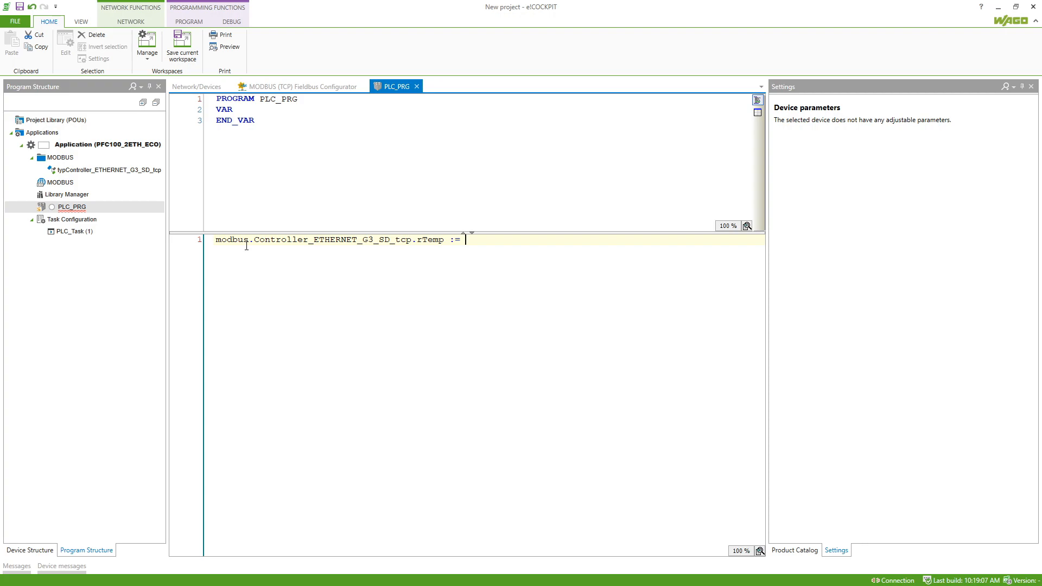
{"action": "type", "text": "0.01 *"}
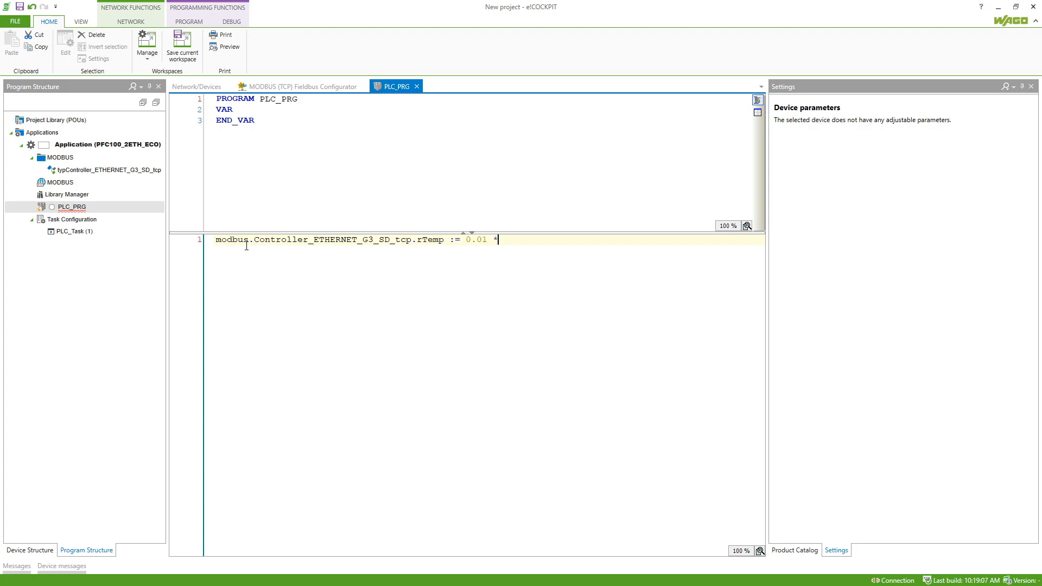
{"action": "type", "text": "TO"}
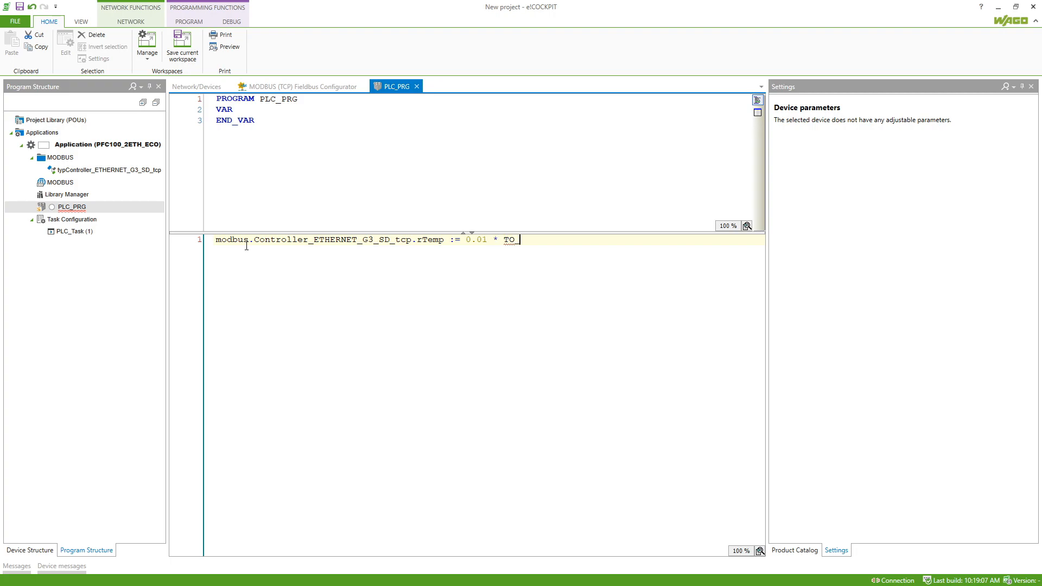
{"action": "type", "text": "_REAL"}
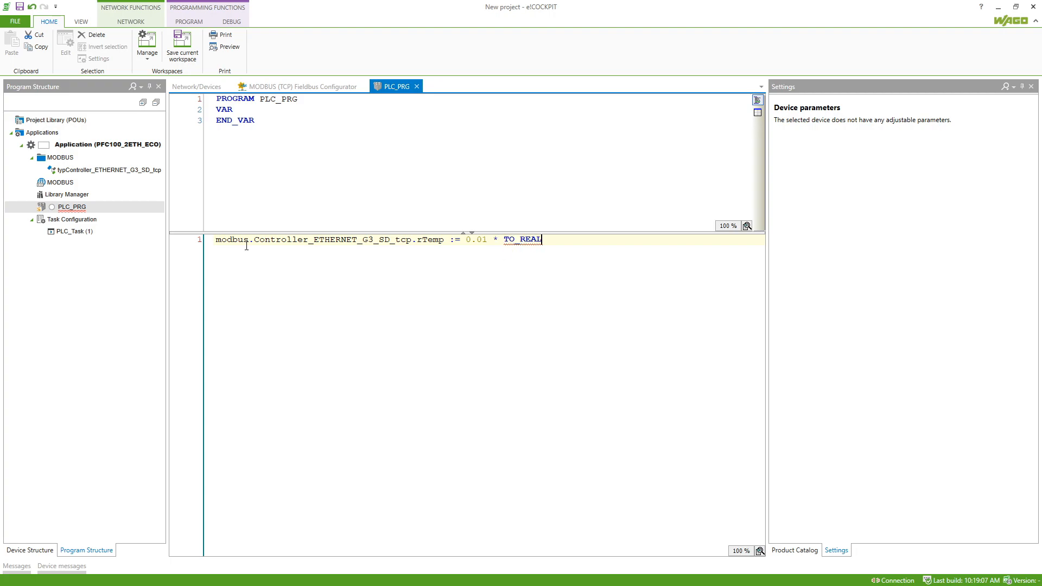
{"action": "type", "text": "(modbus"}
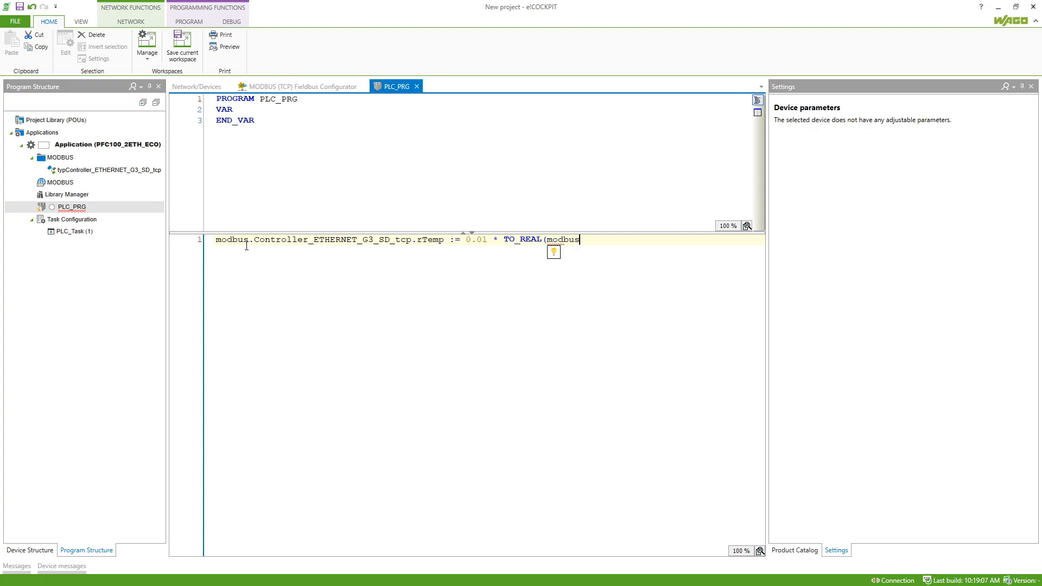
{"action": "type", "text": ".Controller_ETHERNET_G3_SD_tcp"}
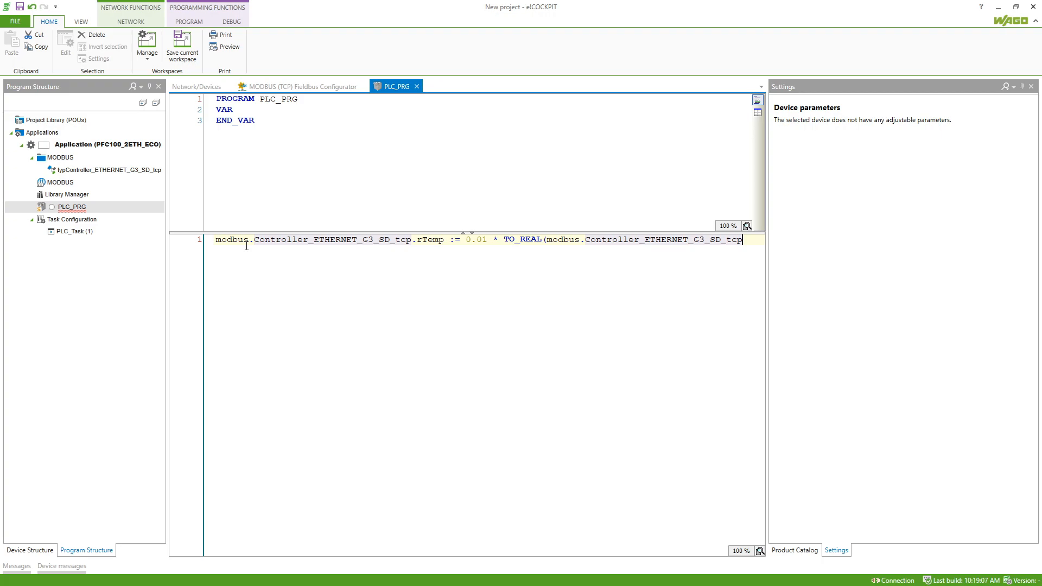
{"action": "type", "text": ".wCo"}
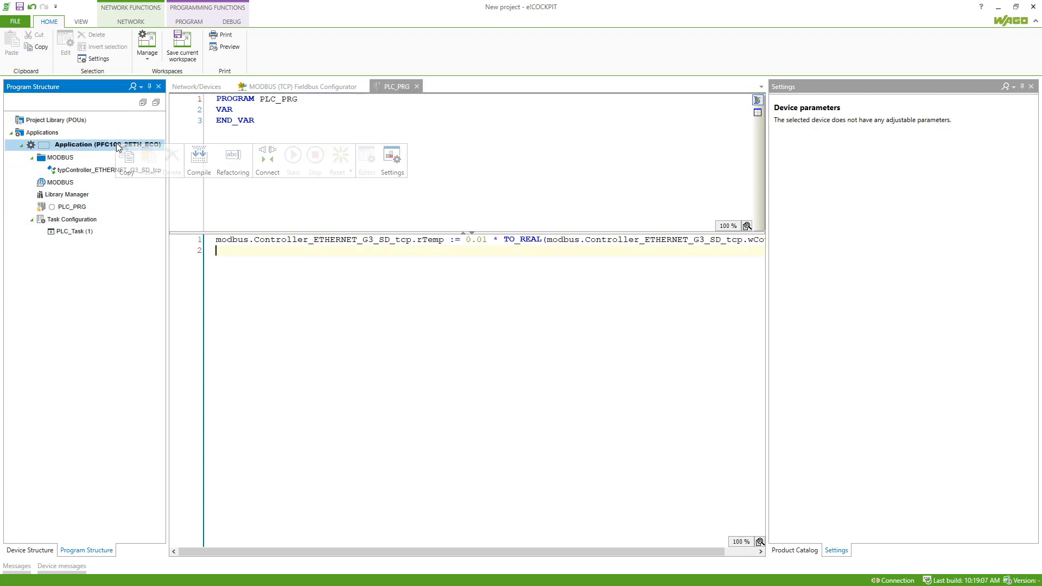
Connect the master application, then log the CODESYS 2.3 slave in online.
{"action": "left_click", "coordinate": [267, 159]}
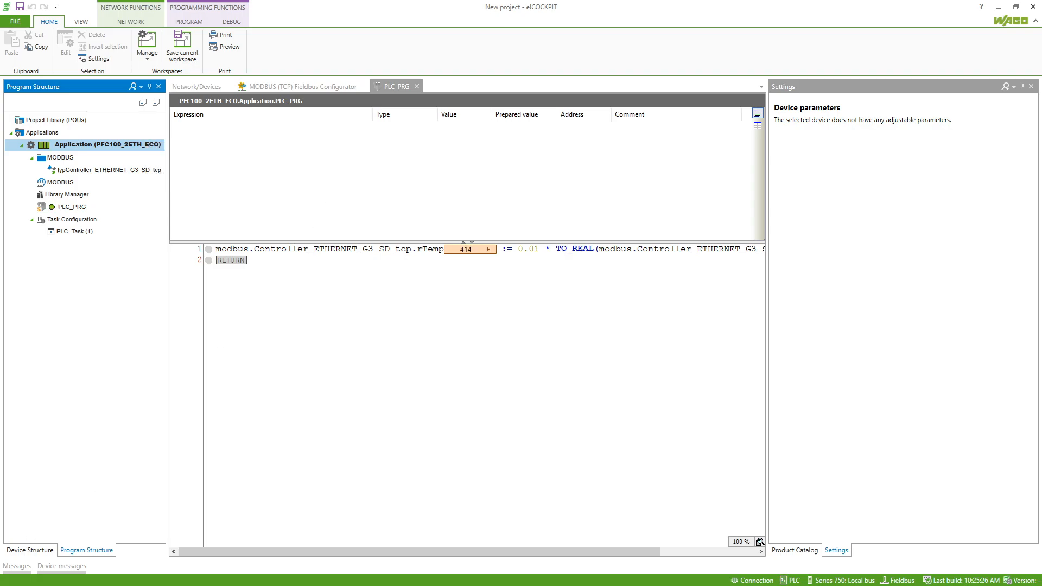
{"action": "left_click", "coordinate": [135, 18]}
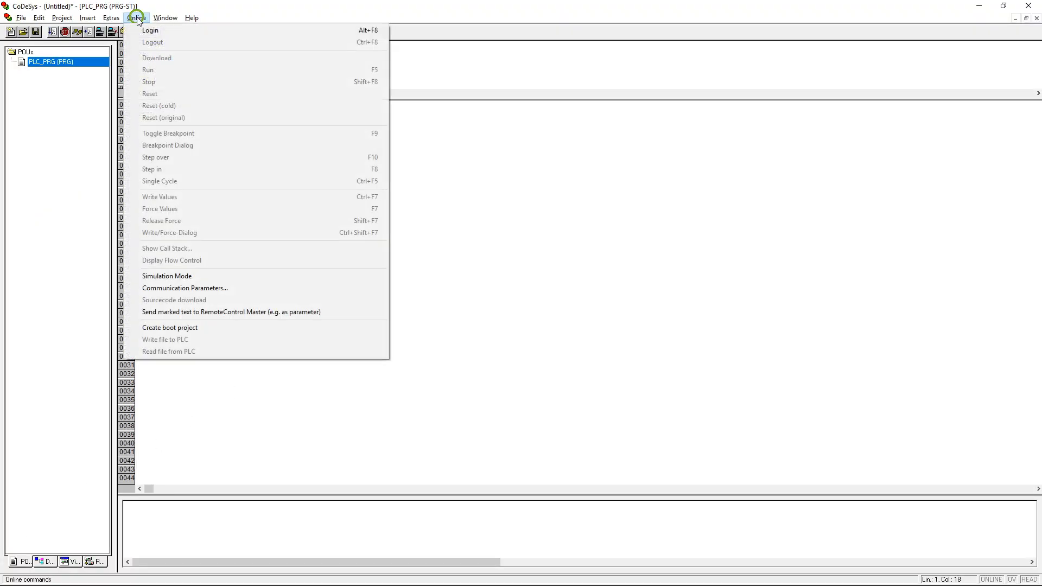
{"action": "left_click", "coordinate": [150, 31]}
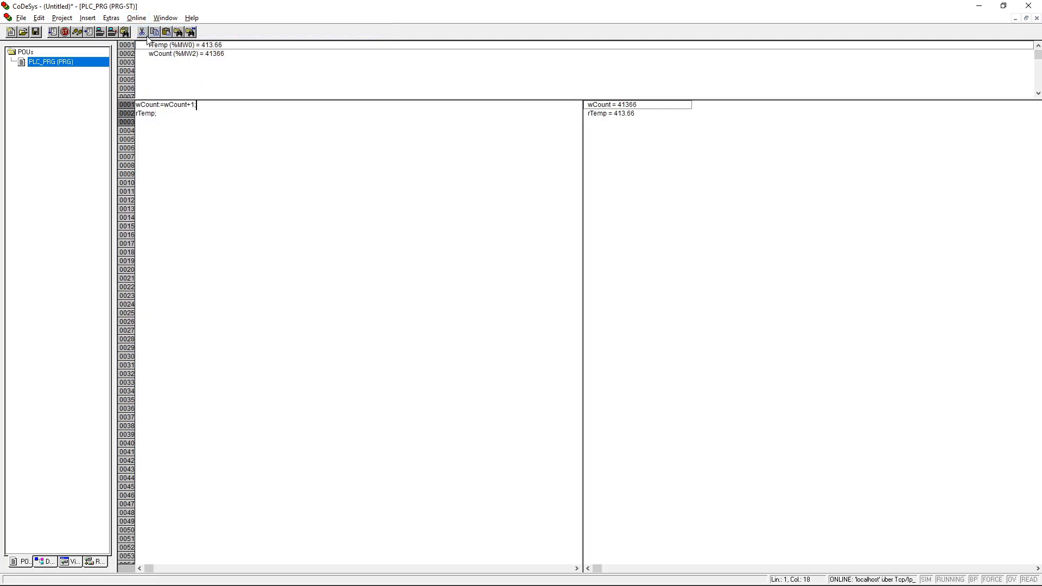